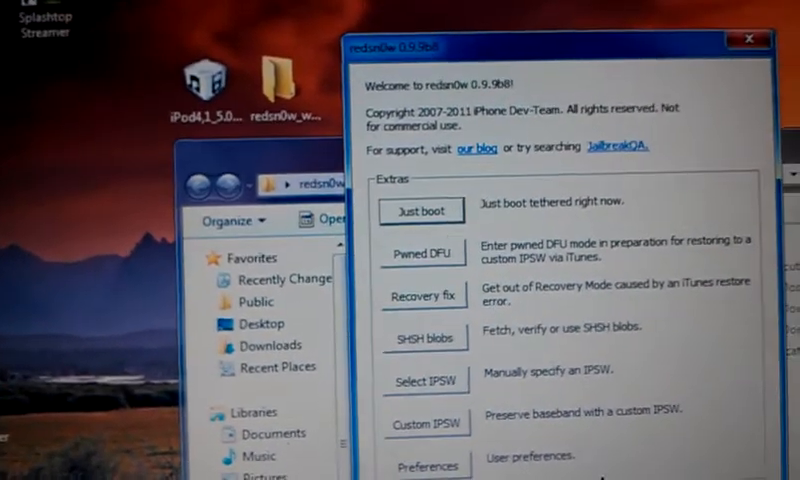
Step: Choose 'Just boot' in the redsn0w Extras screen to start a tethered boot
{"action": "left_click", "coordinate": [423, 253]}
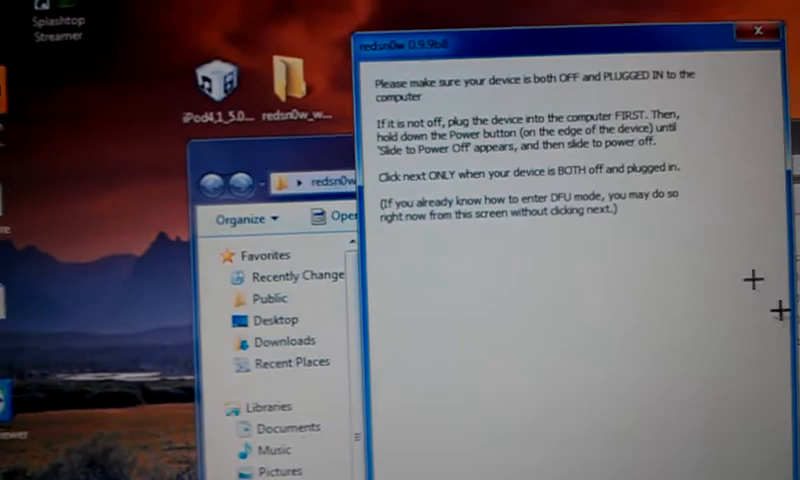